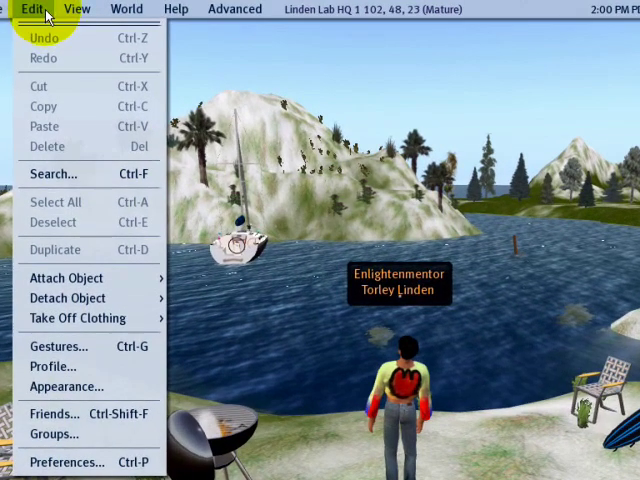
Bring up the viewer Preferences on the Graphics settings
{"action": "left_click", "coordinate": [64, 462]}
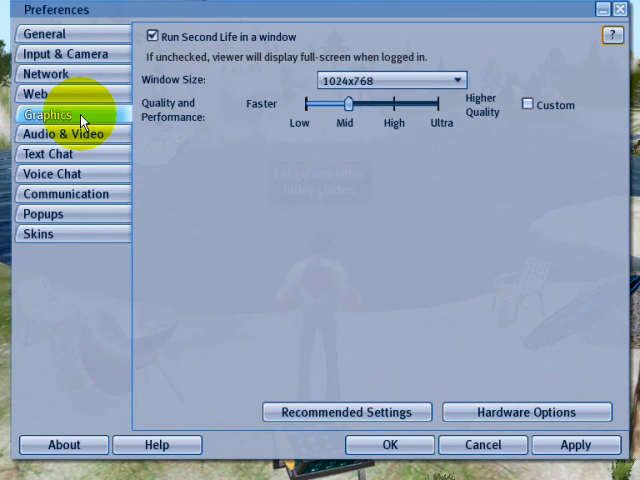
{"action": "mouse_move", "coordinate": [180, 120]}
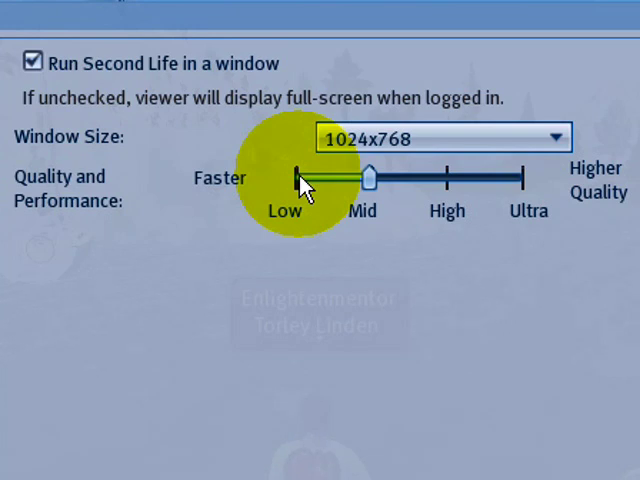
{"action": "left_click_drag", "start_coordinate": [370, 176], "coordinate": [296, 176]}
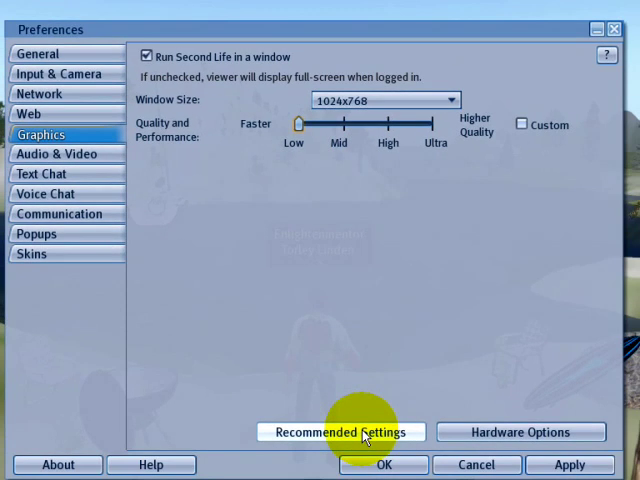
Apply Recommended Settings so Quality and Performance rises to High
{"action": "left_click", "coordinate": [340, 432]}
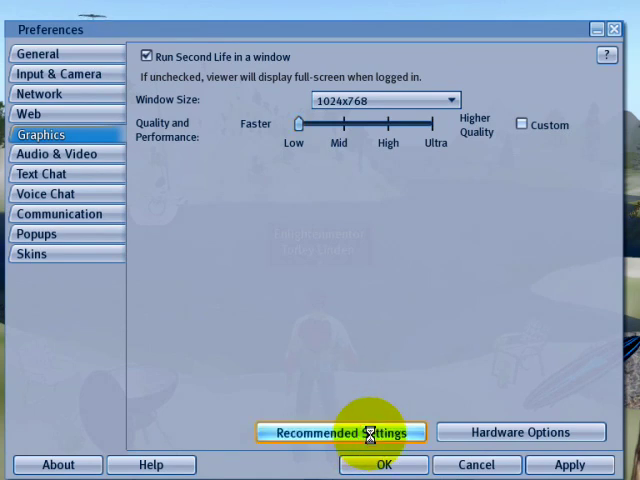
{"action": "left_click", "coordinate": [340, 432]}
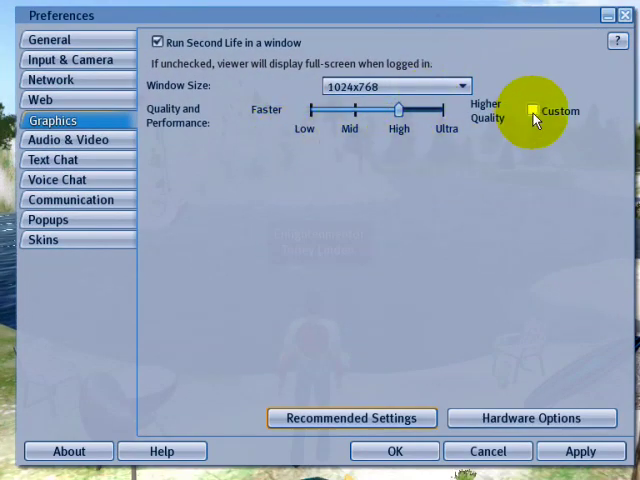
Enable Custom and set the Quality and Performance slider to Ultra (256 m draw distance)
{"action": "left_click", "coordinate": [532, 110]}
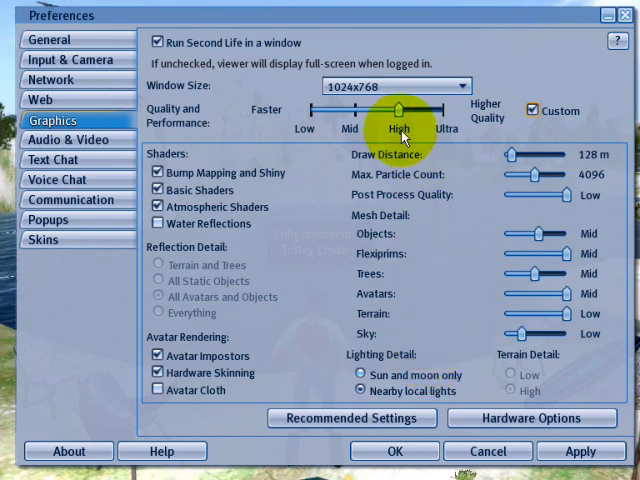
{"action": "left_click_drag", "start_coordinate": [398, 110], "coordinate": [440, 110]}
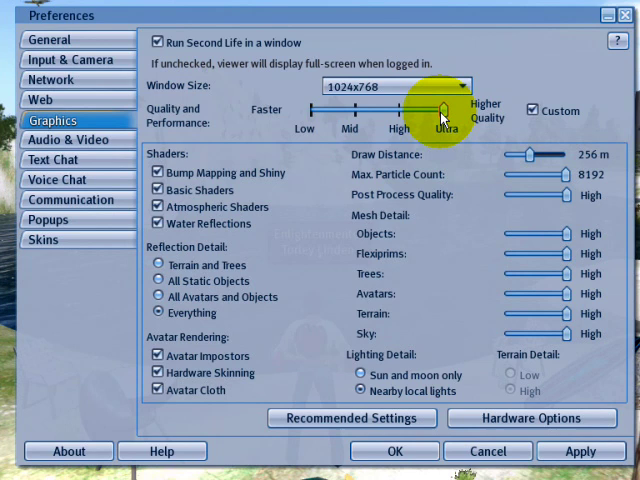
{"action": "left_click_drag", "start_coordinate": [440, 110], "coordinate": [310, 110]}
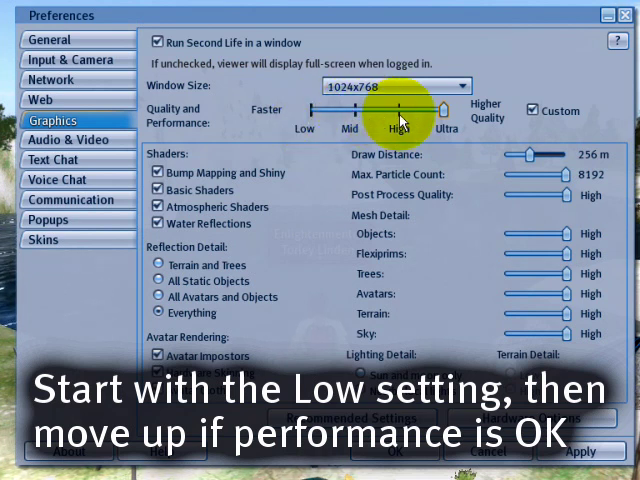
{"action": "left_click_drag", "start_coordinate": [398, 110], "coordinate": [440, 110]}
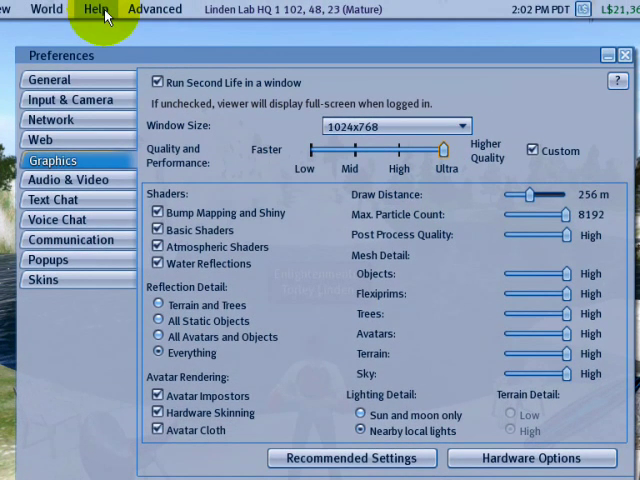
Show the Lag Meter from the Help menu with Client, Network and Server status
{"action": "left_click", "coordinate": [96, 8]}
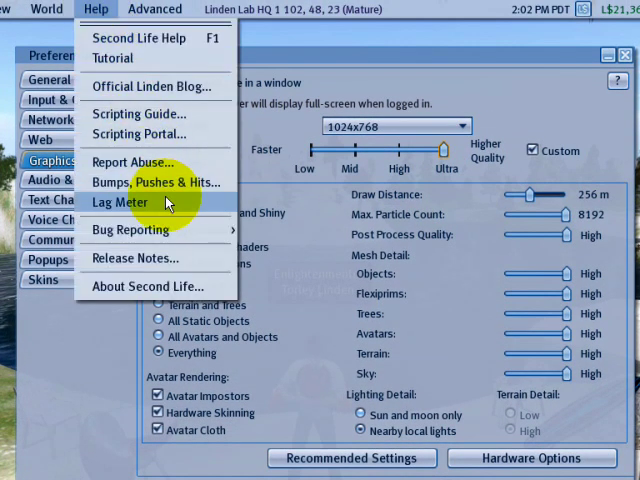
{"action": "left_click", "coordinate": [120, 202]}
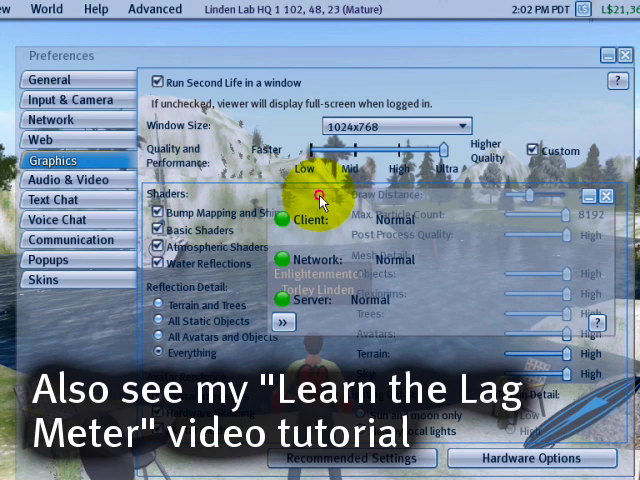